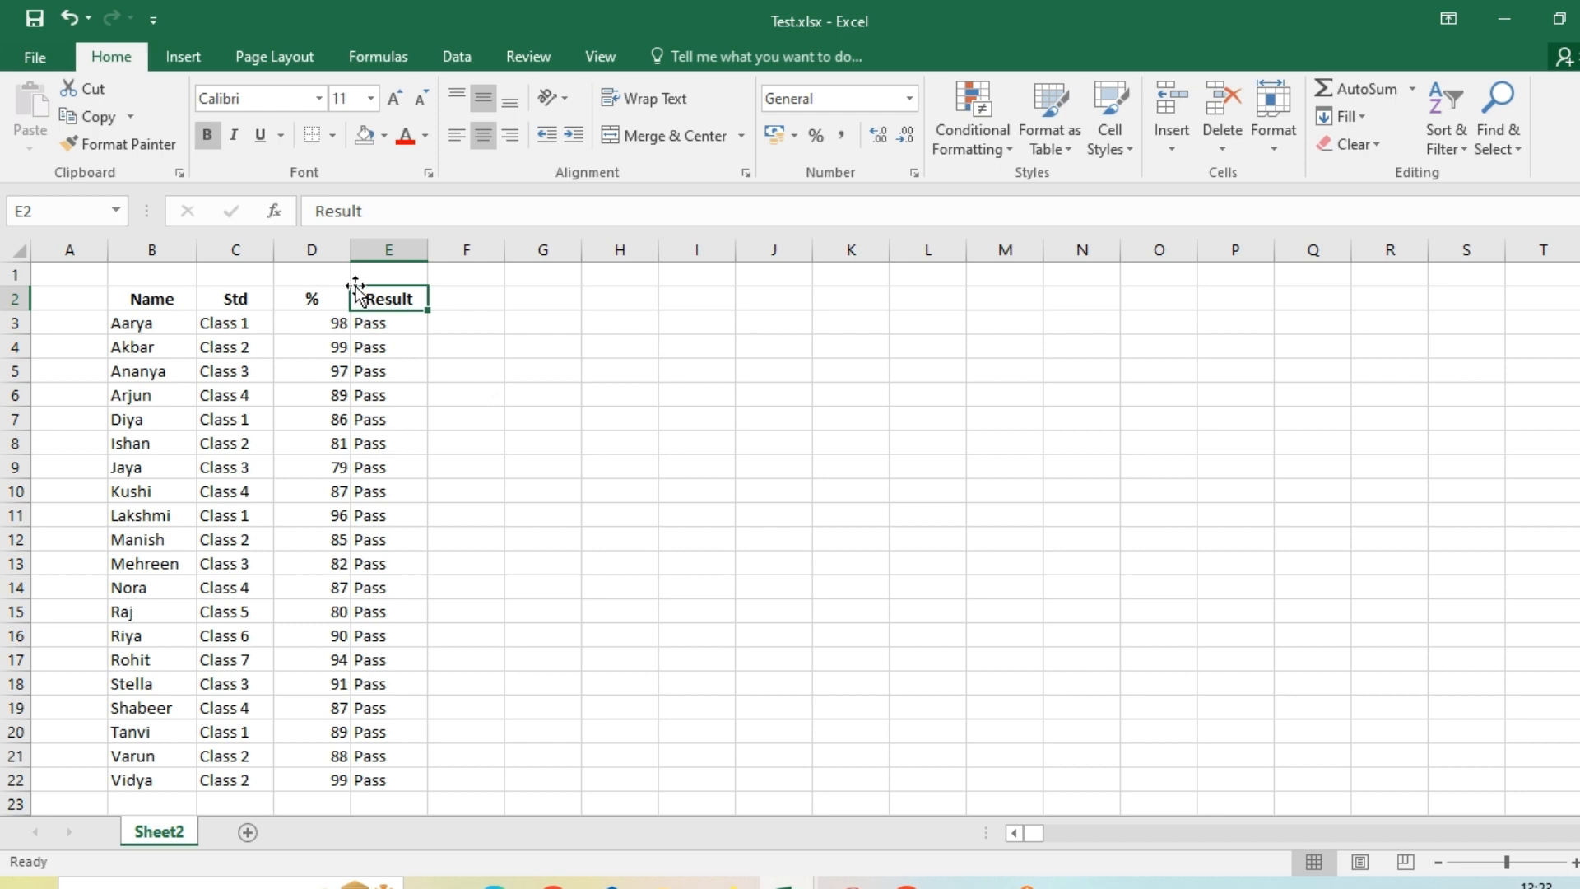
Step: Attempt to insert a column at column D, triggering the pushed-off-worksheet warning
right_click(311, 248)
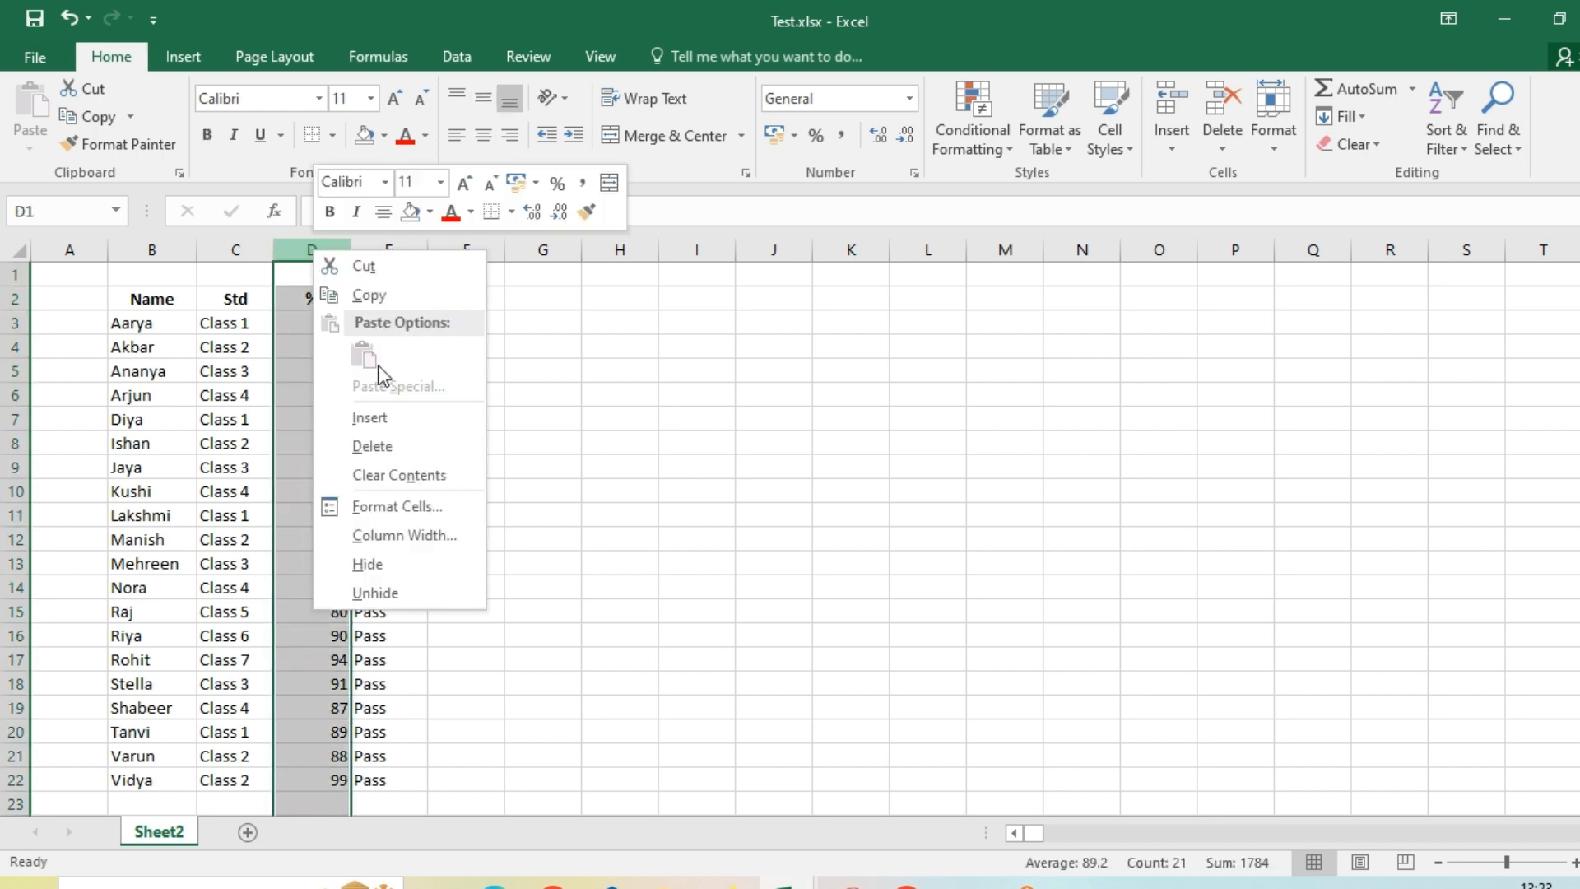
mouse_move(370, 417)
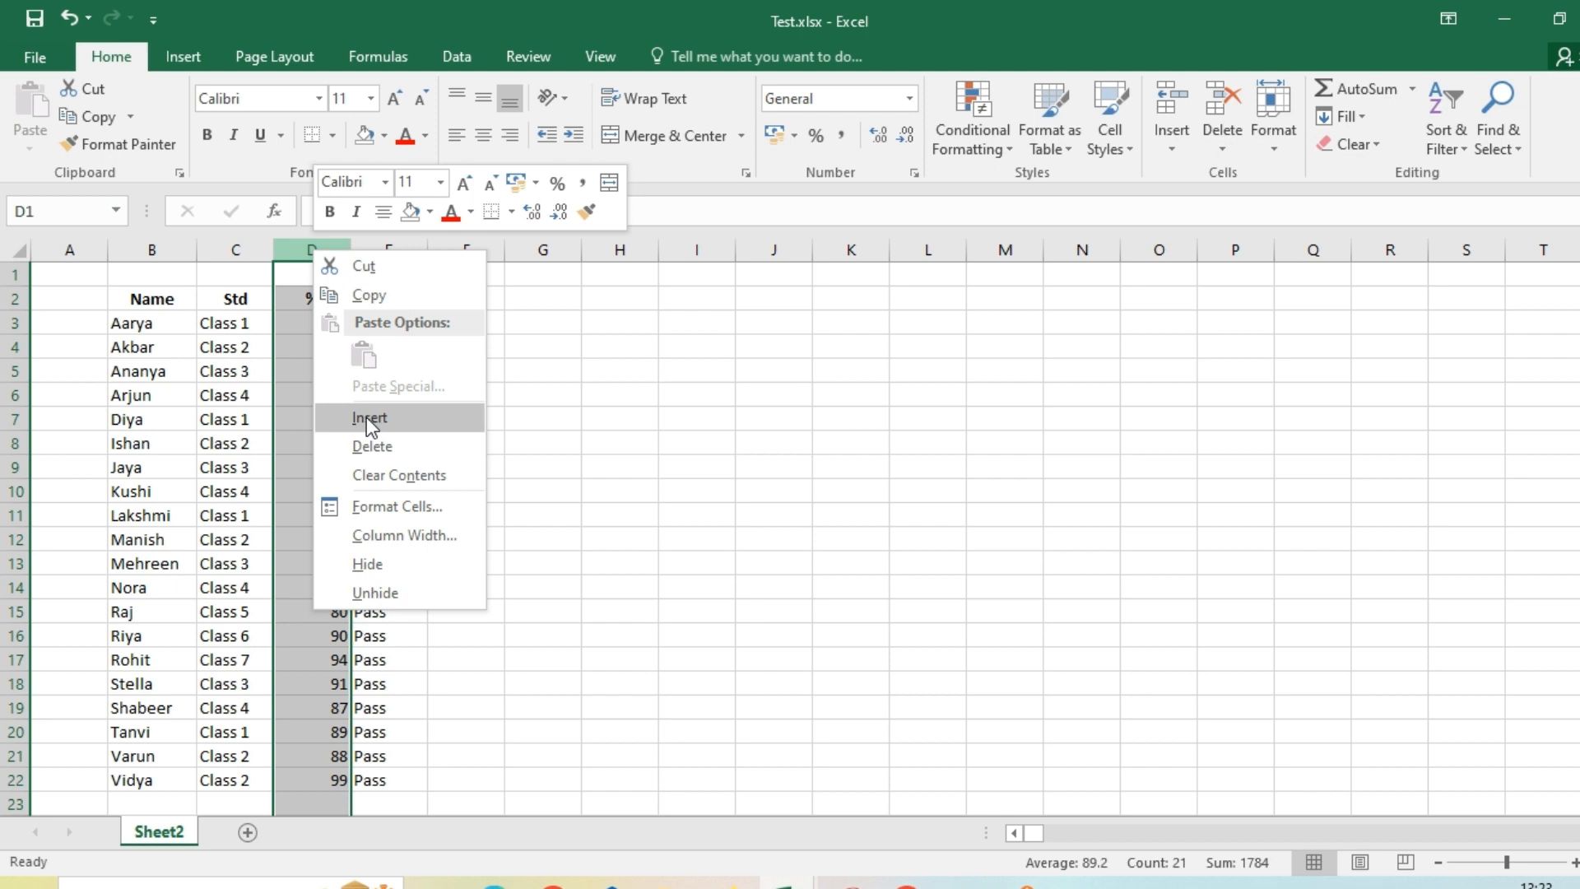
left_click(368, 418)
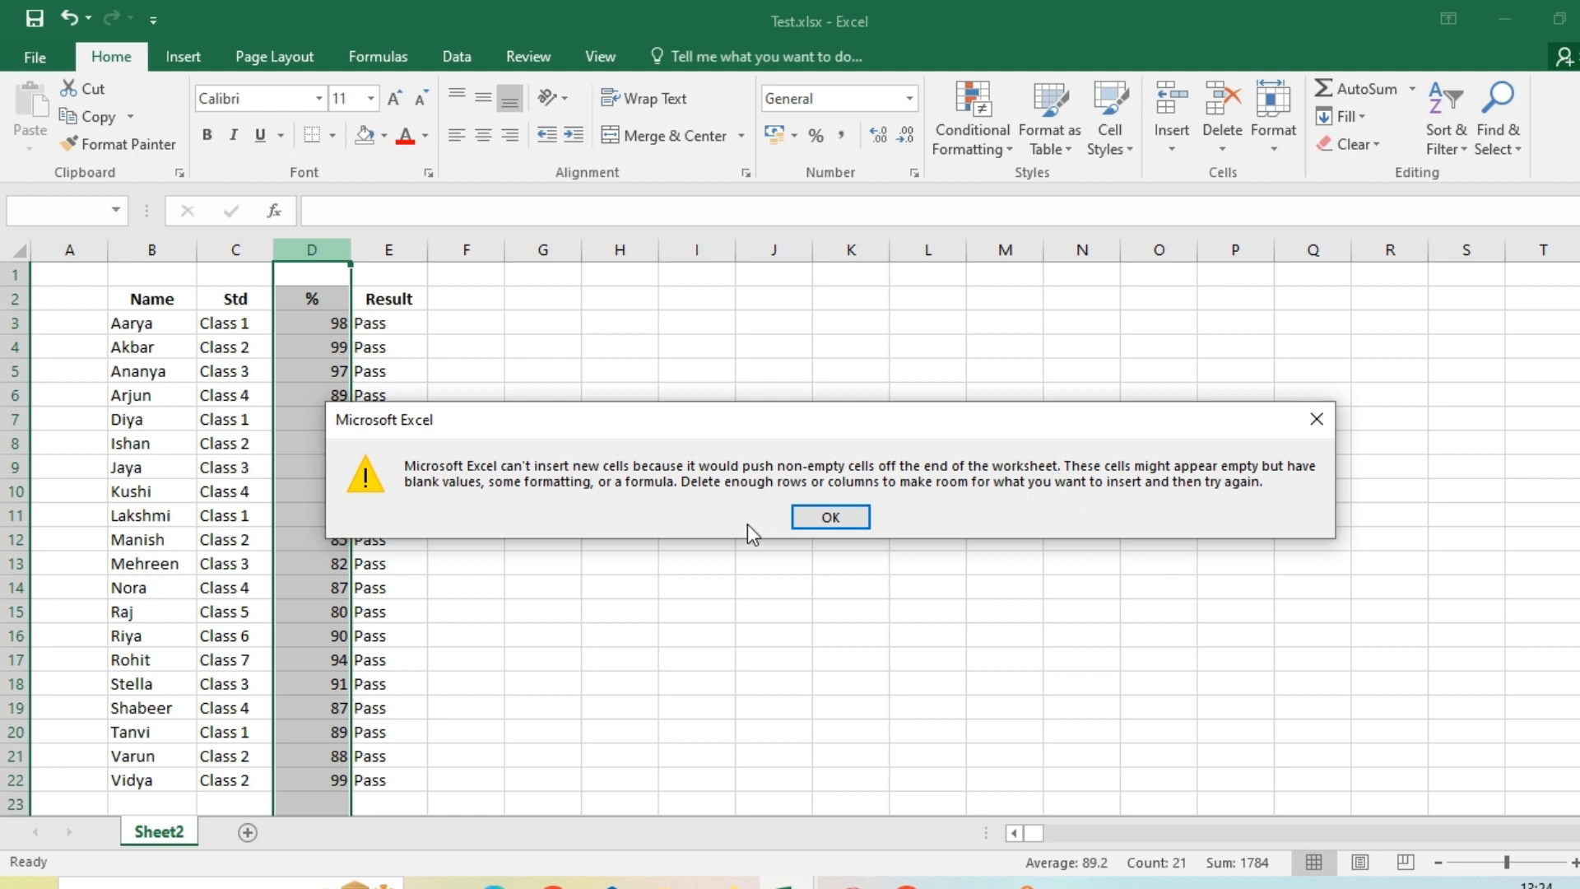
mouse_move(829, 517)
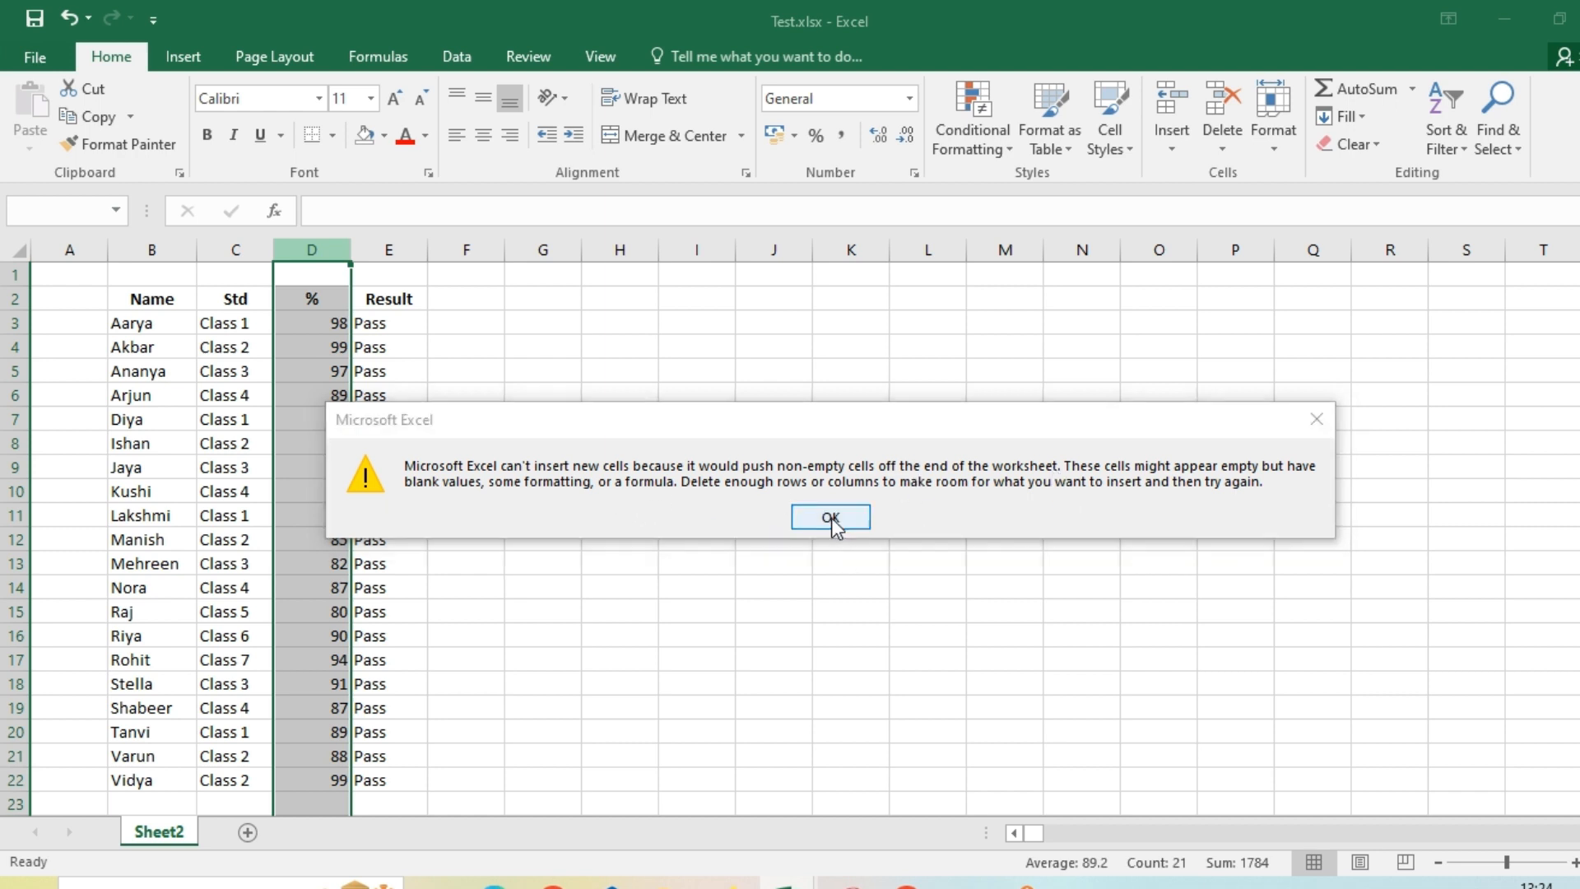
Step: Dismiss the warning and jump to cell XFD2 to delete the stray x
left_click(829, 516)
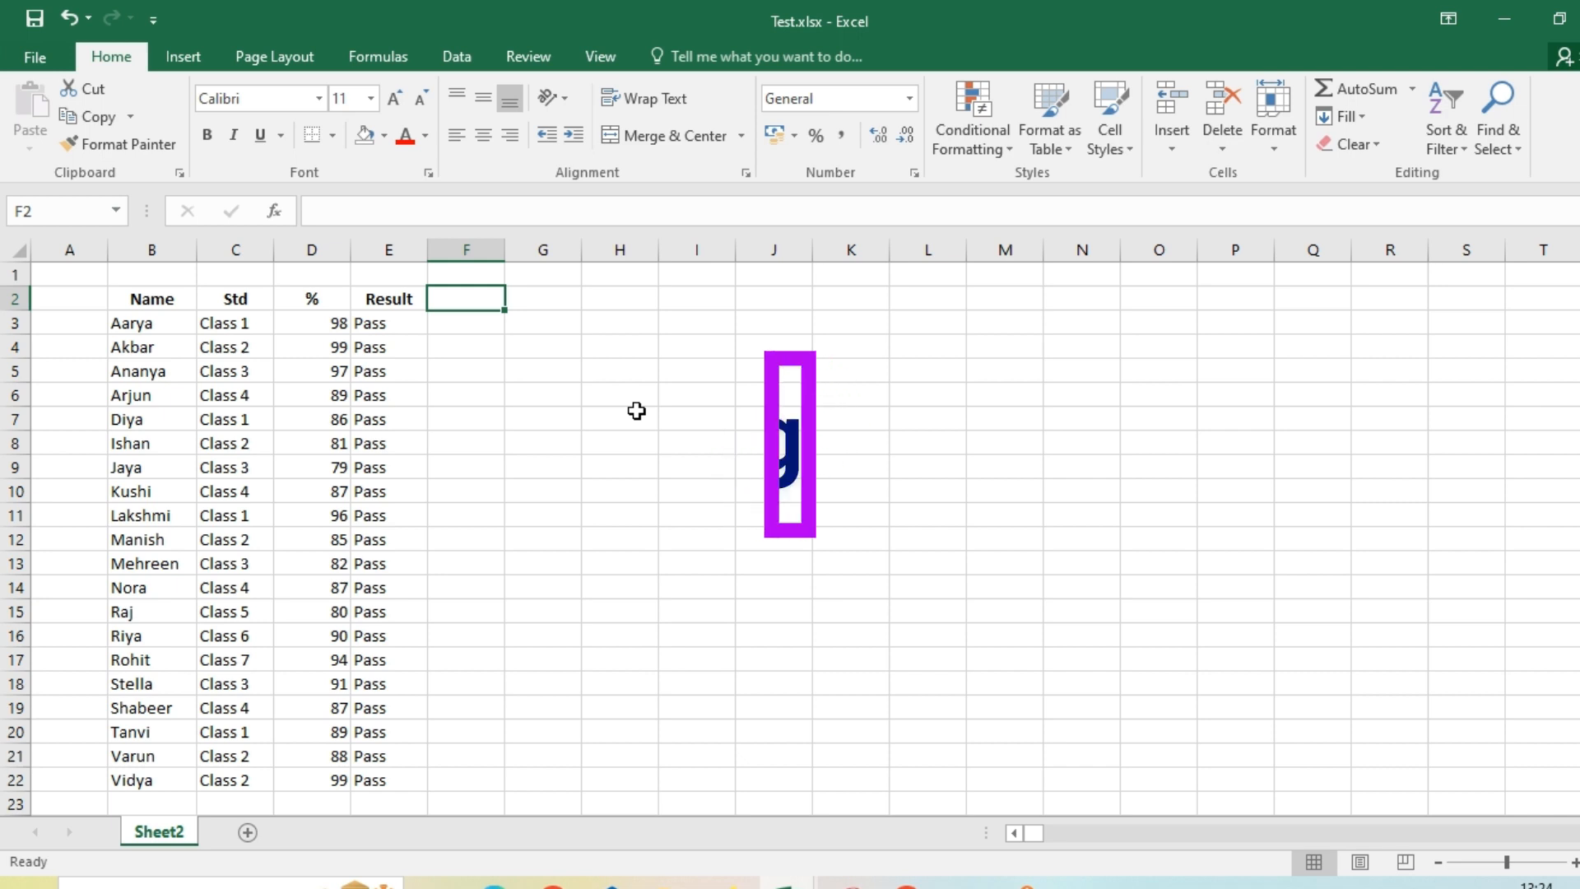
key("ctrl+Right")
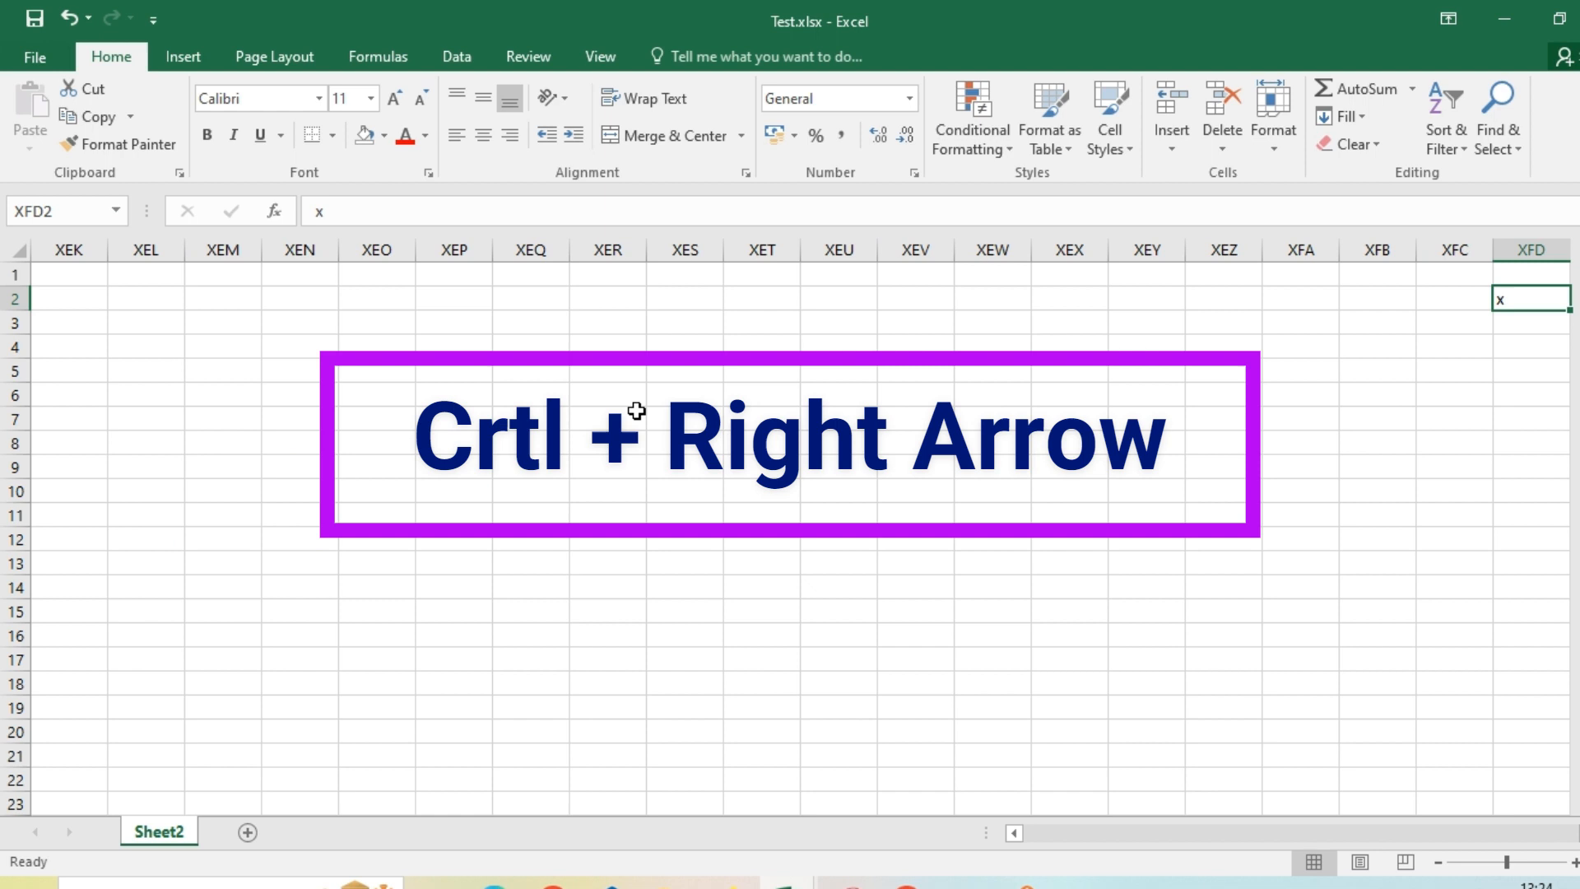
key("ctrl+Right")
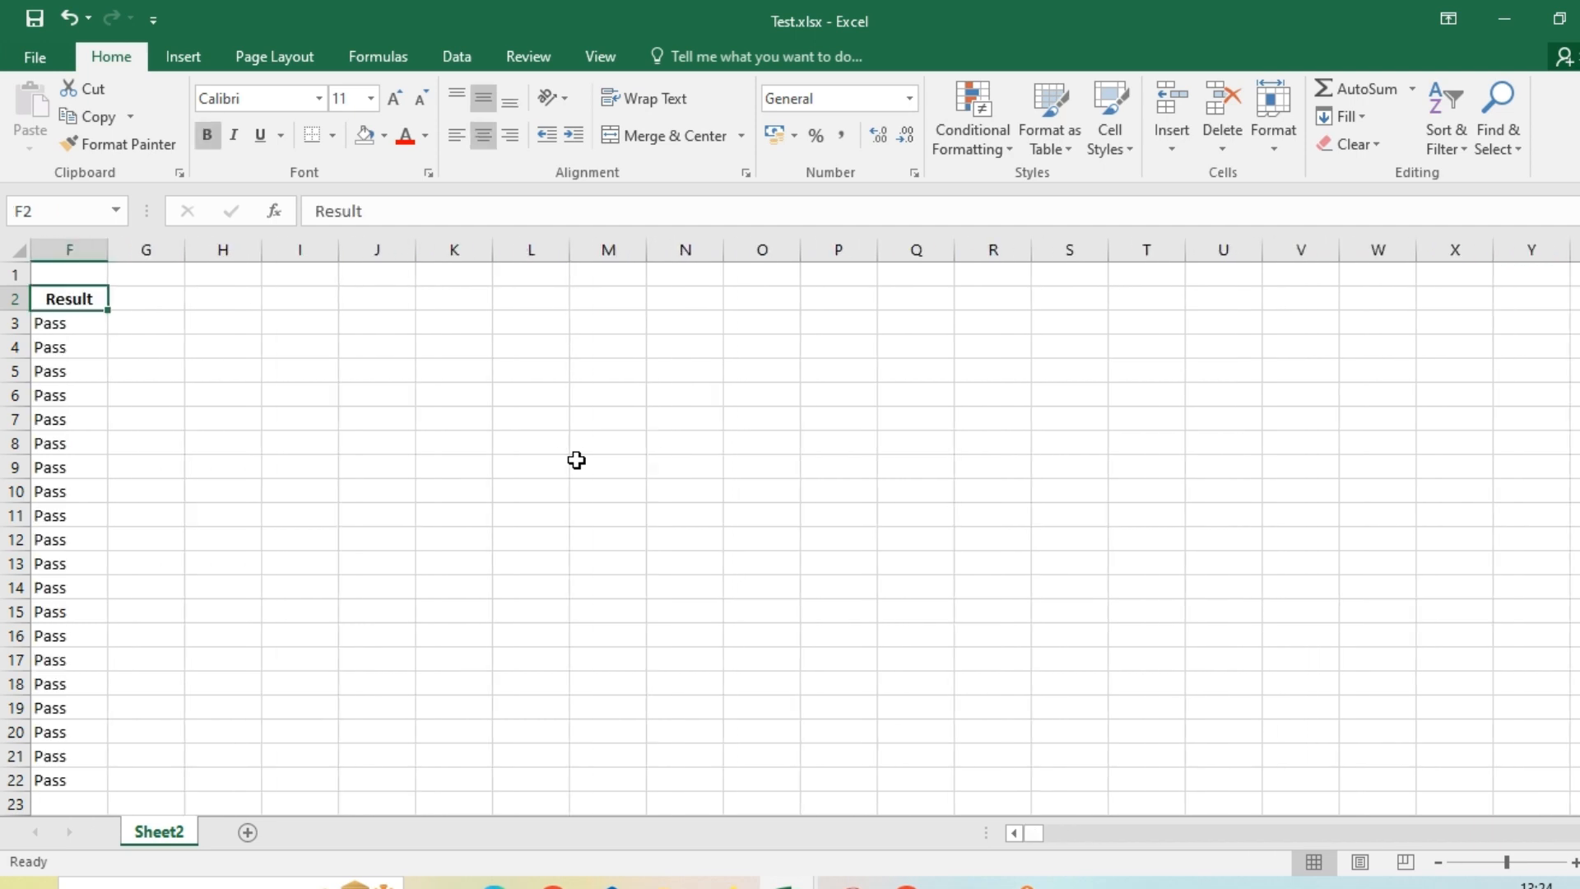
scroll("left", 3)
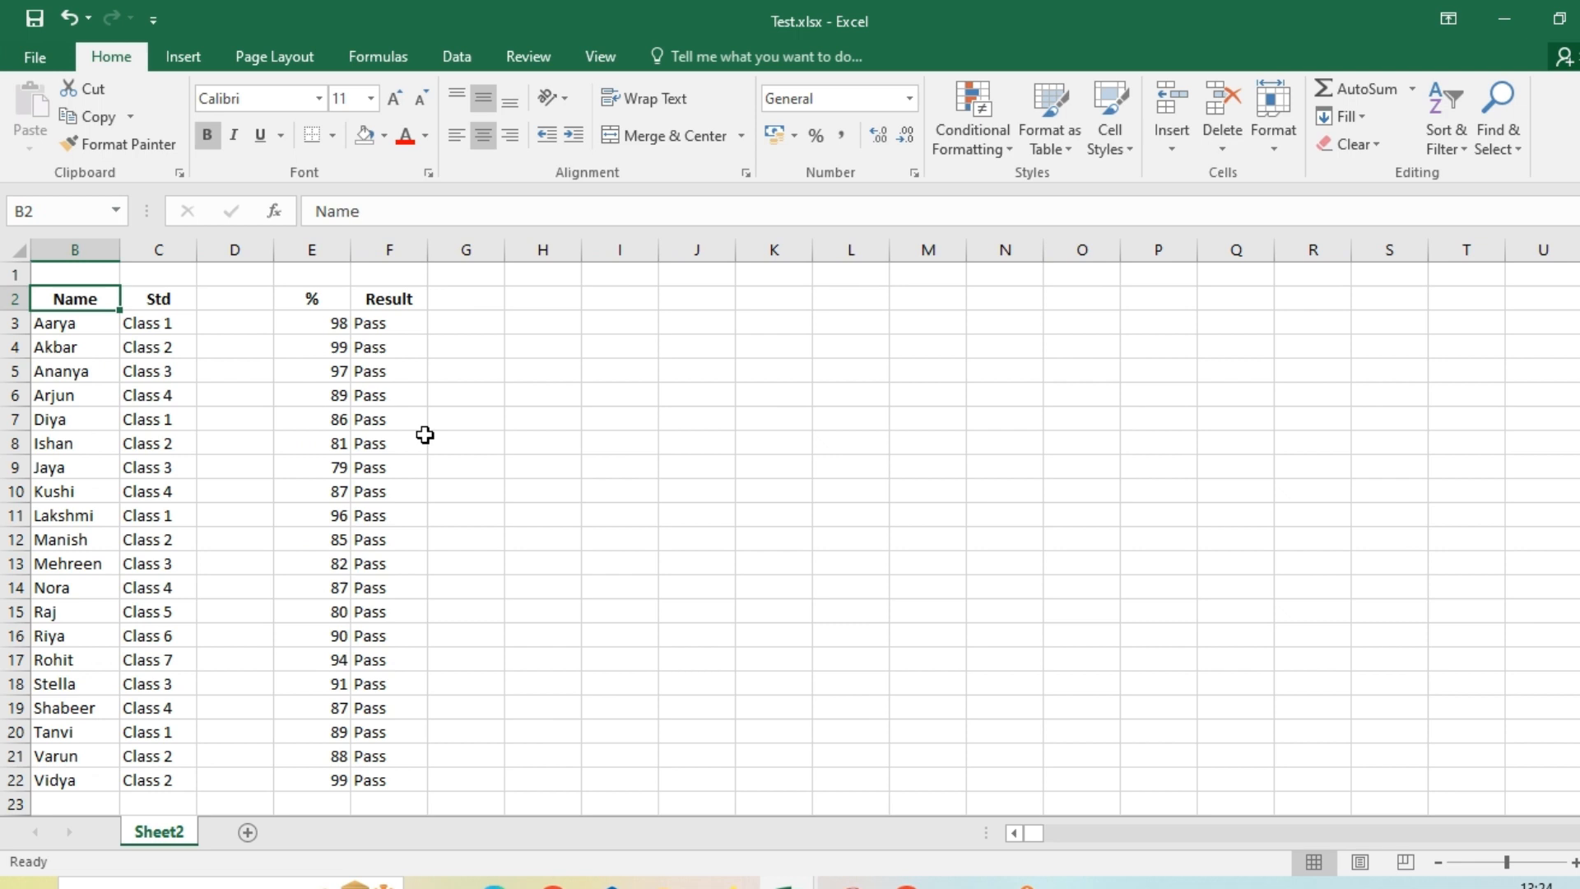
right_click(233, 249)
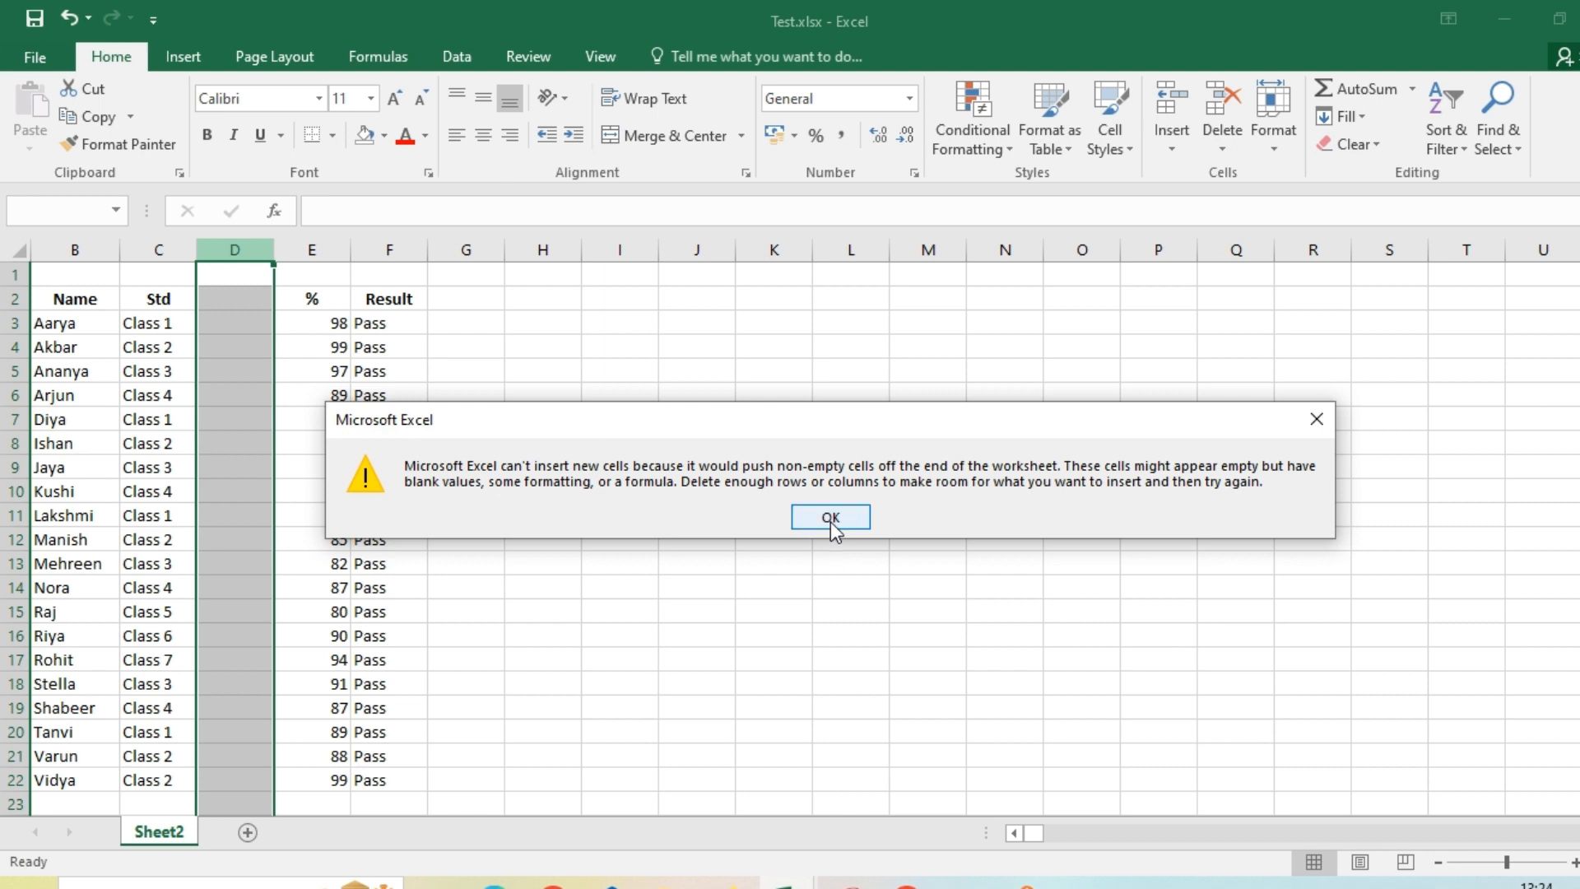
left_click(828, 517)
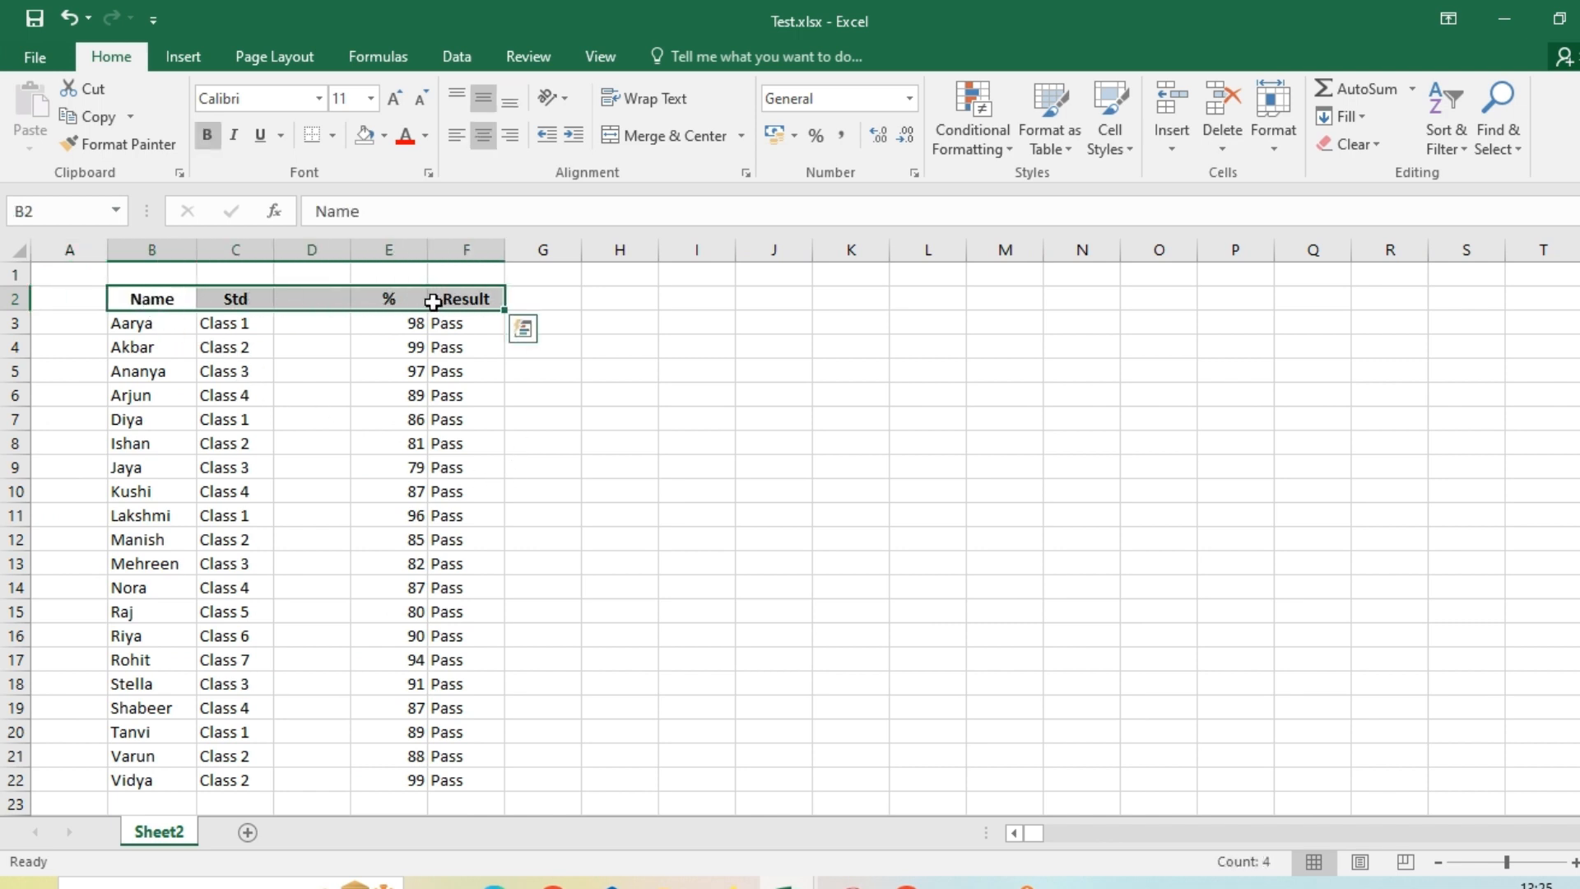
Step: Fill the entire row 2 with yellow
left_click(466, 490)
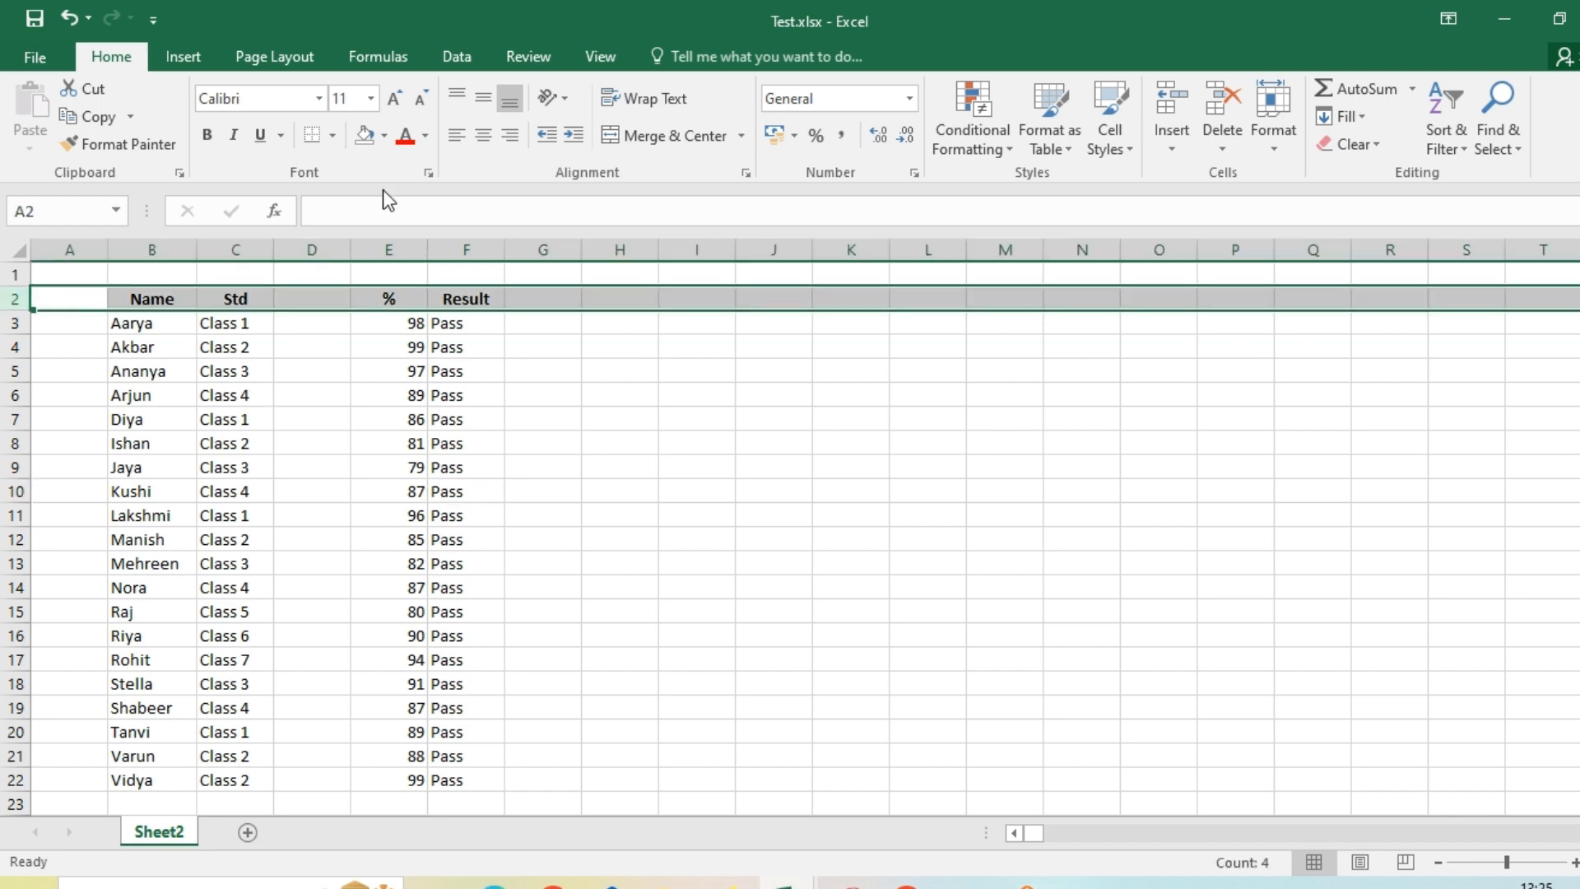
left_click(382, 134)
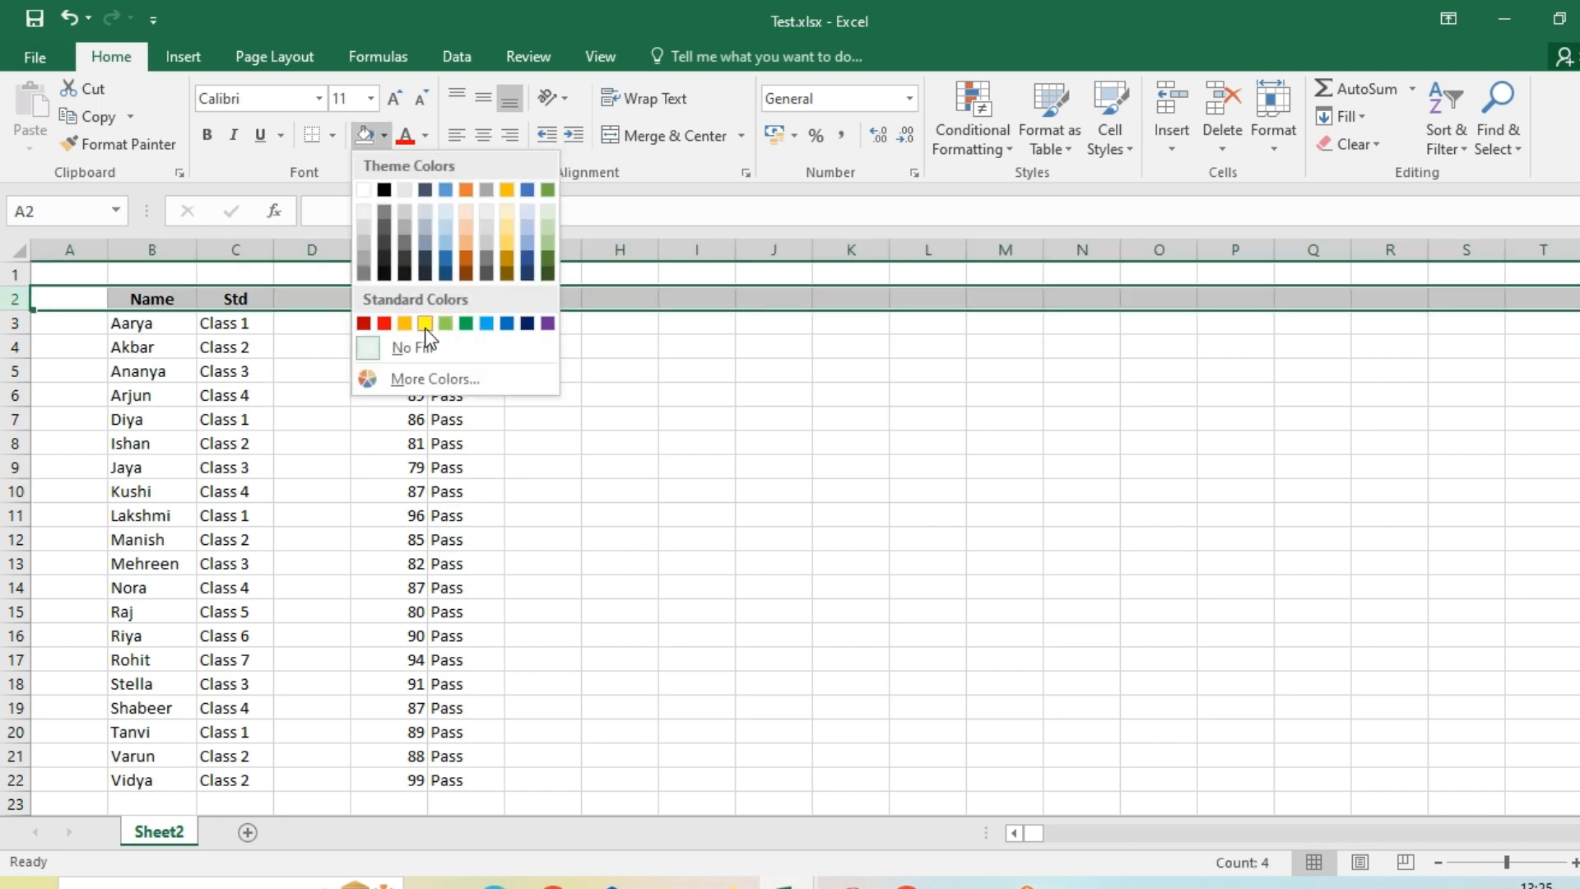
left_click(425, 323)
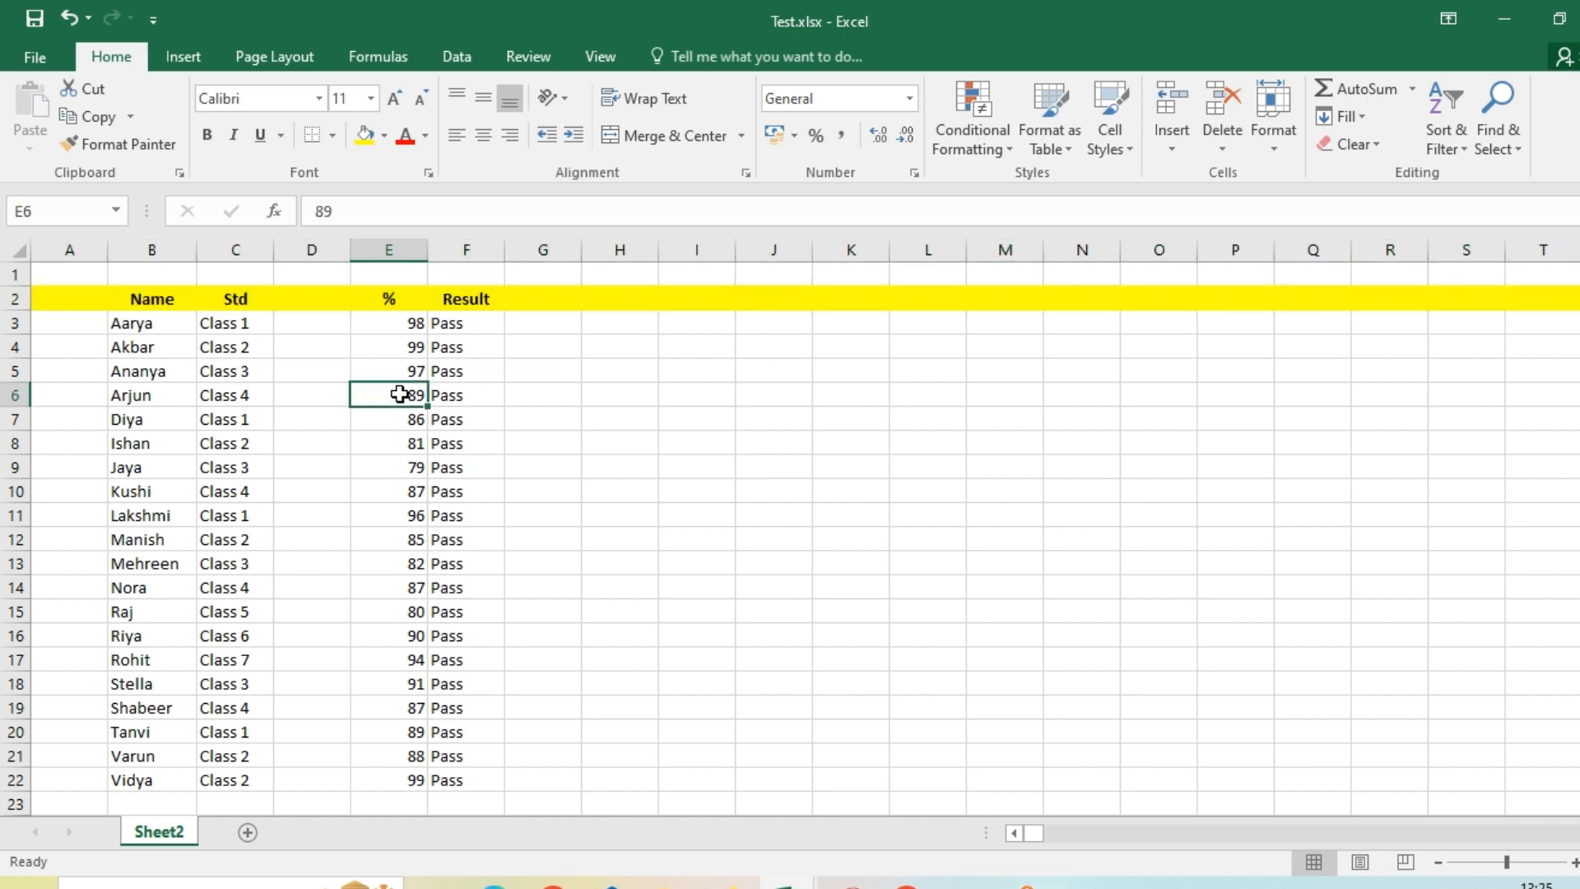
Step: Retry inserting a column at column D and dismiss the refusal warning
right_click(310, 249)
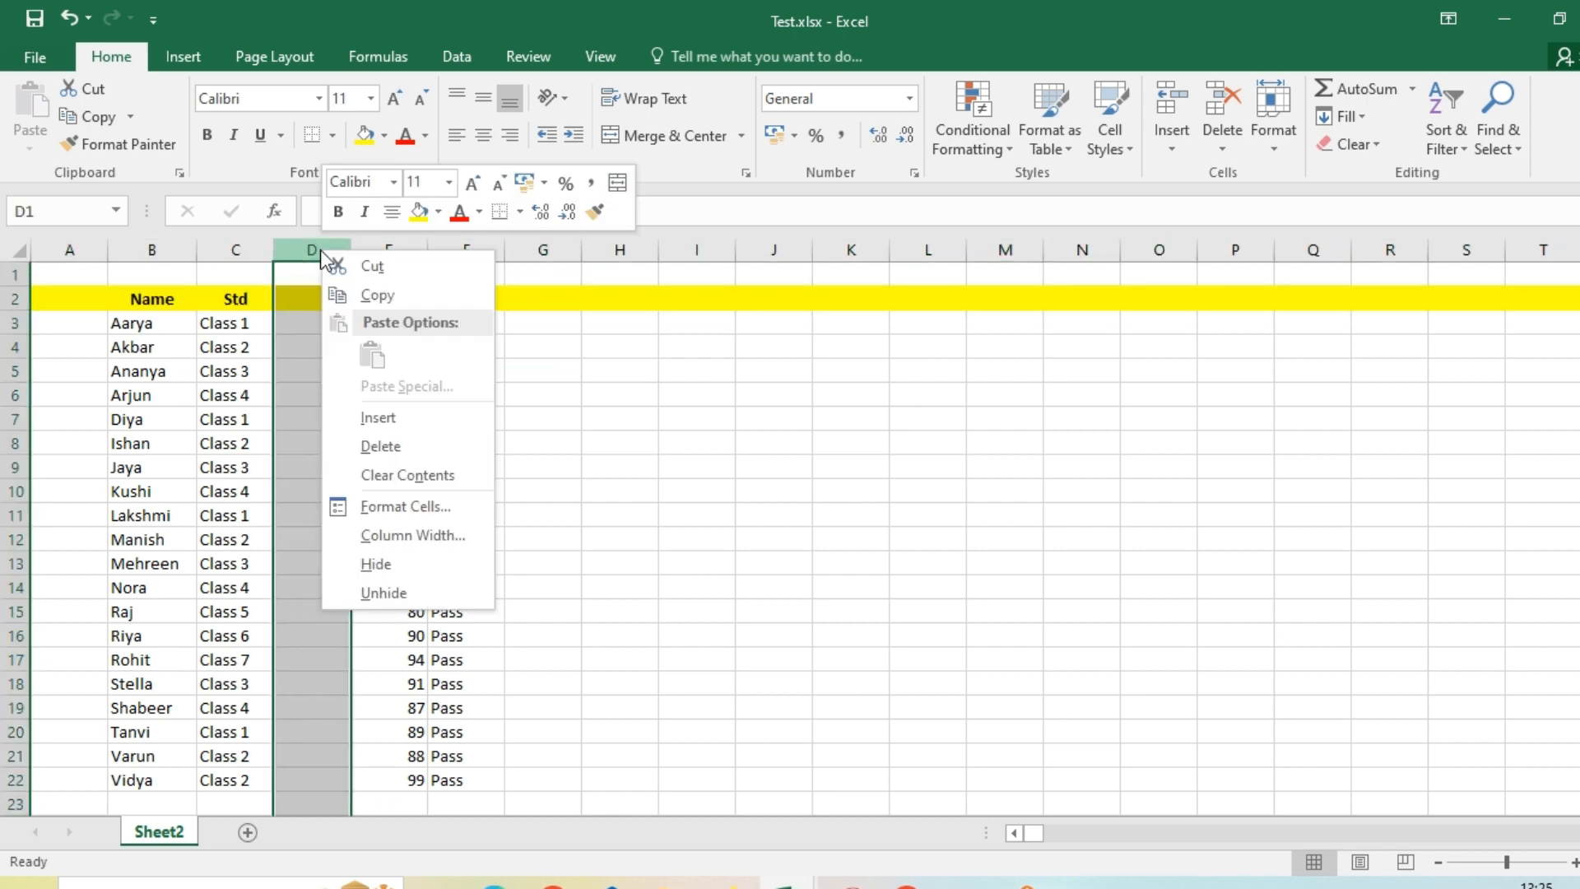
left_click(378, 418)
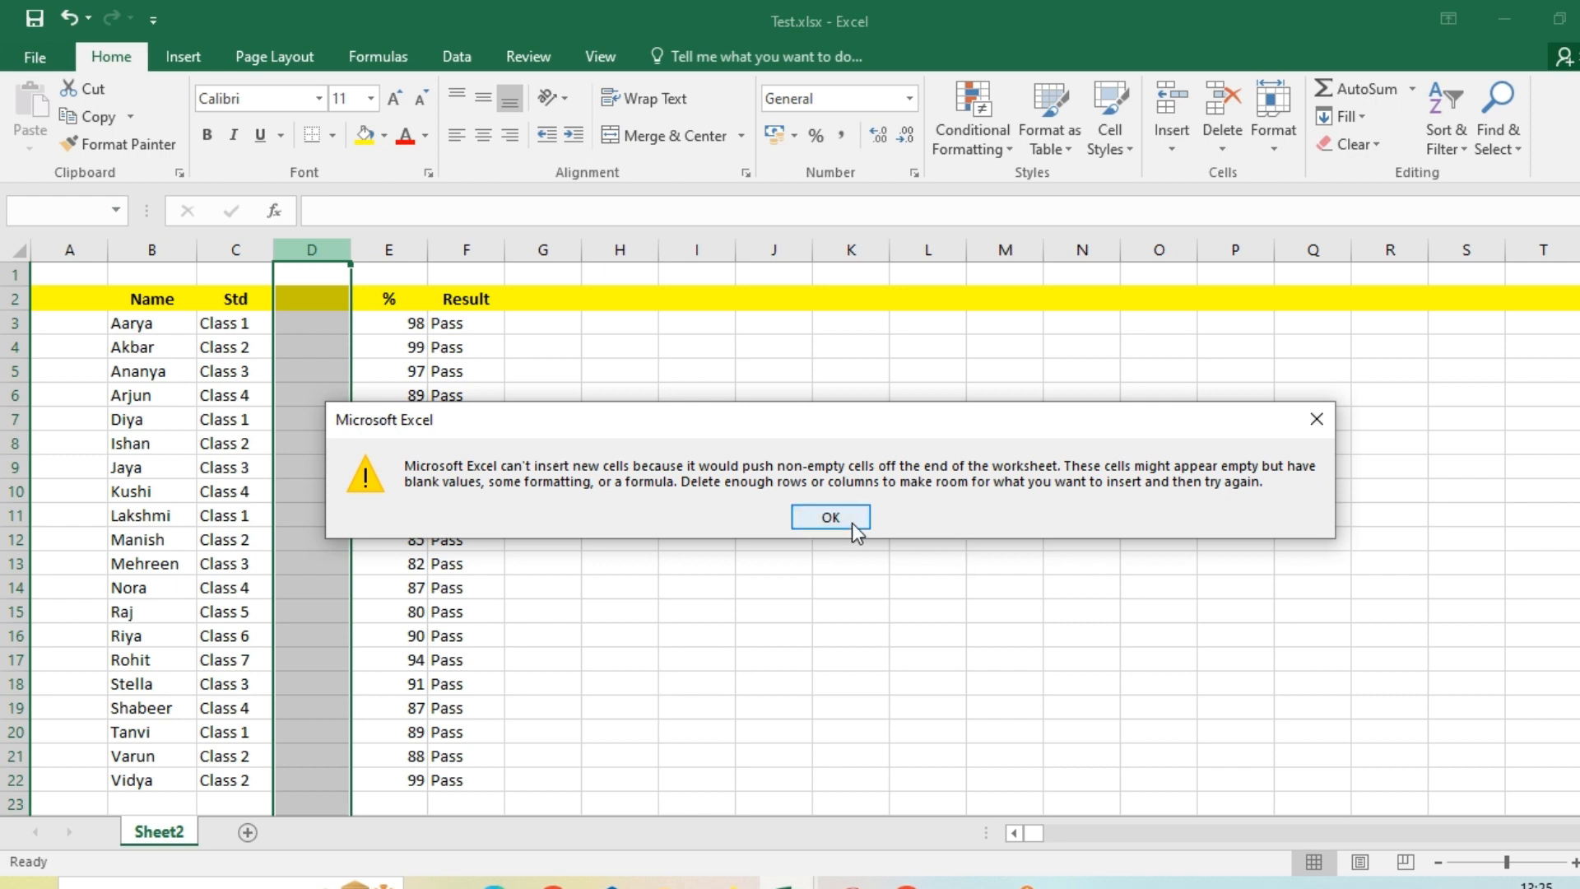
left_click(828, 516)
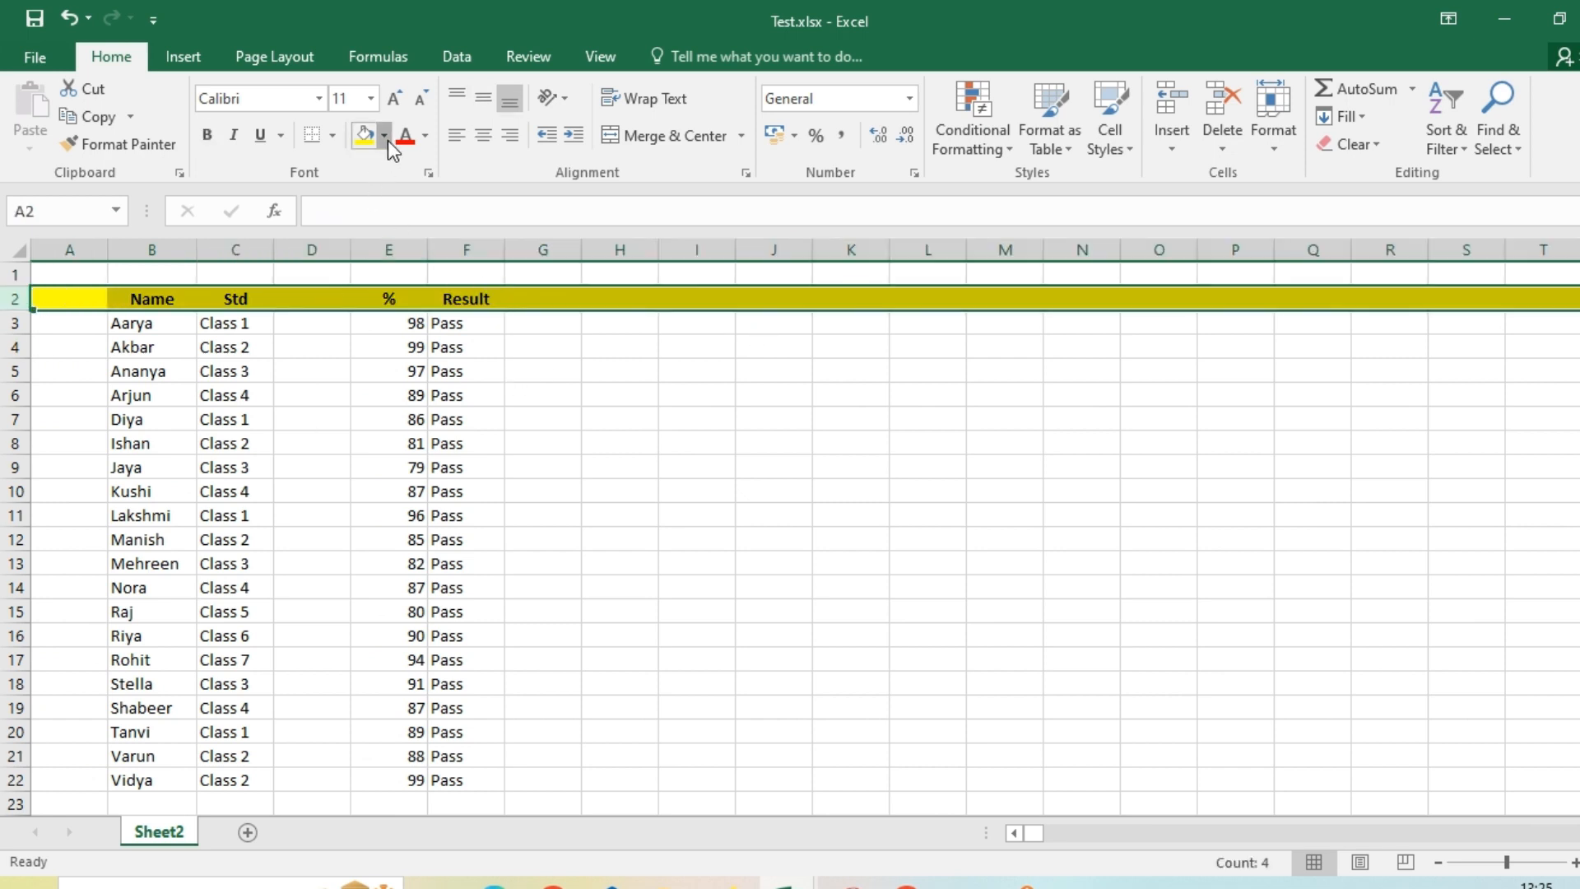
Step: Clear row 2's fill, fill only the Name-to-Result header cells yellow, and insert a column at D
left_click(364, 134)
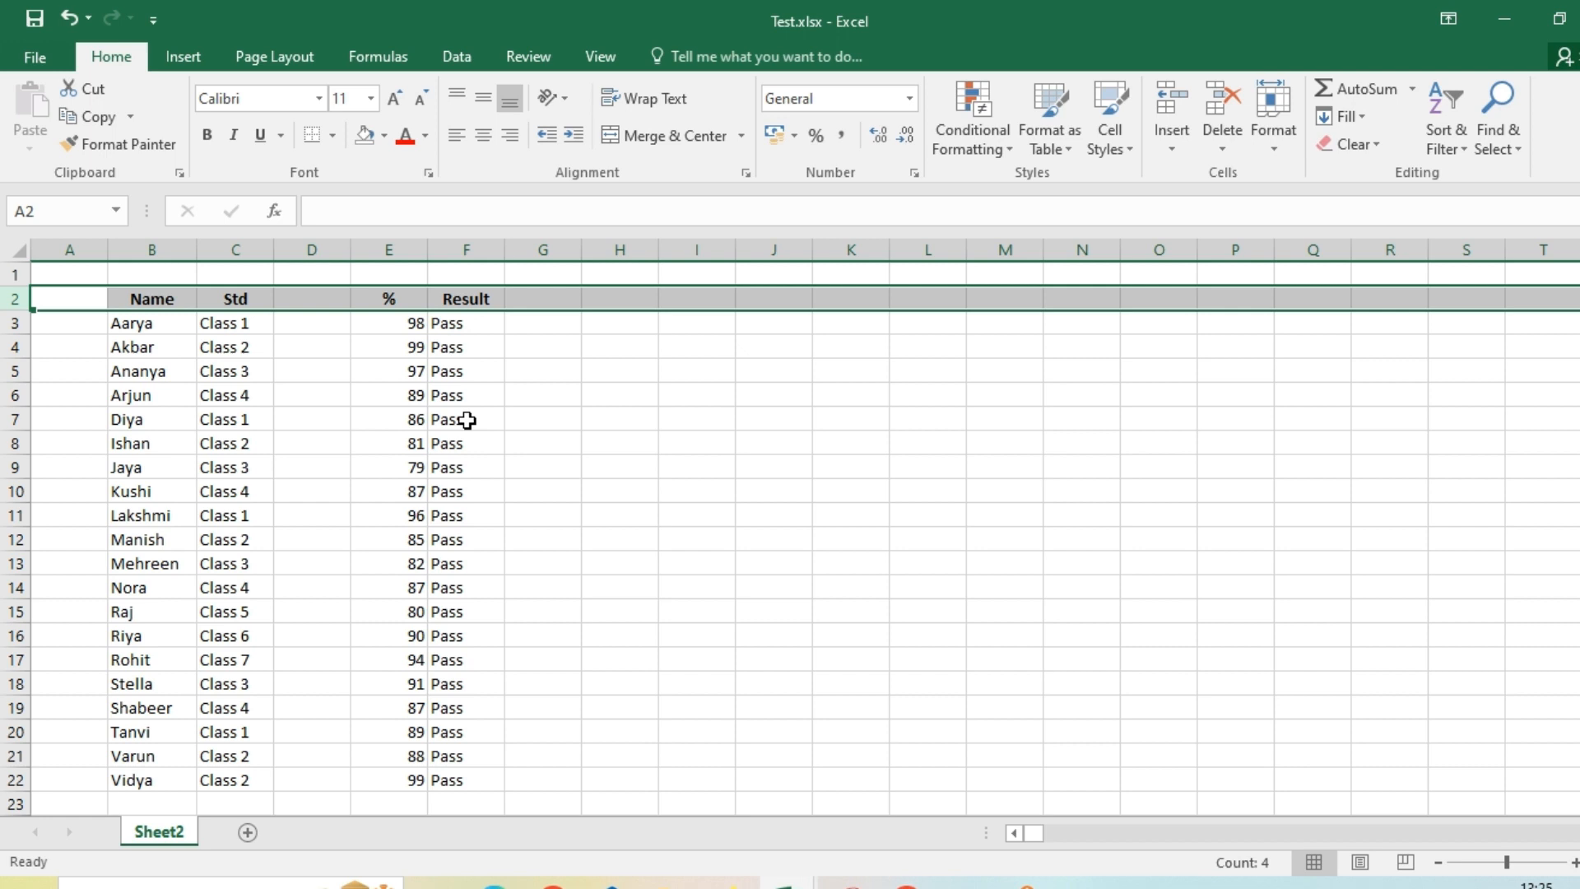
left_click_drag(152, 298, 388, 298)
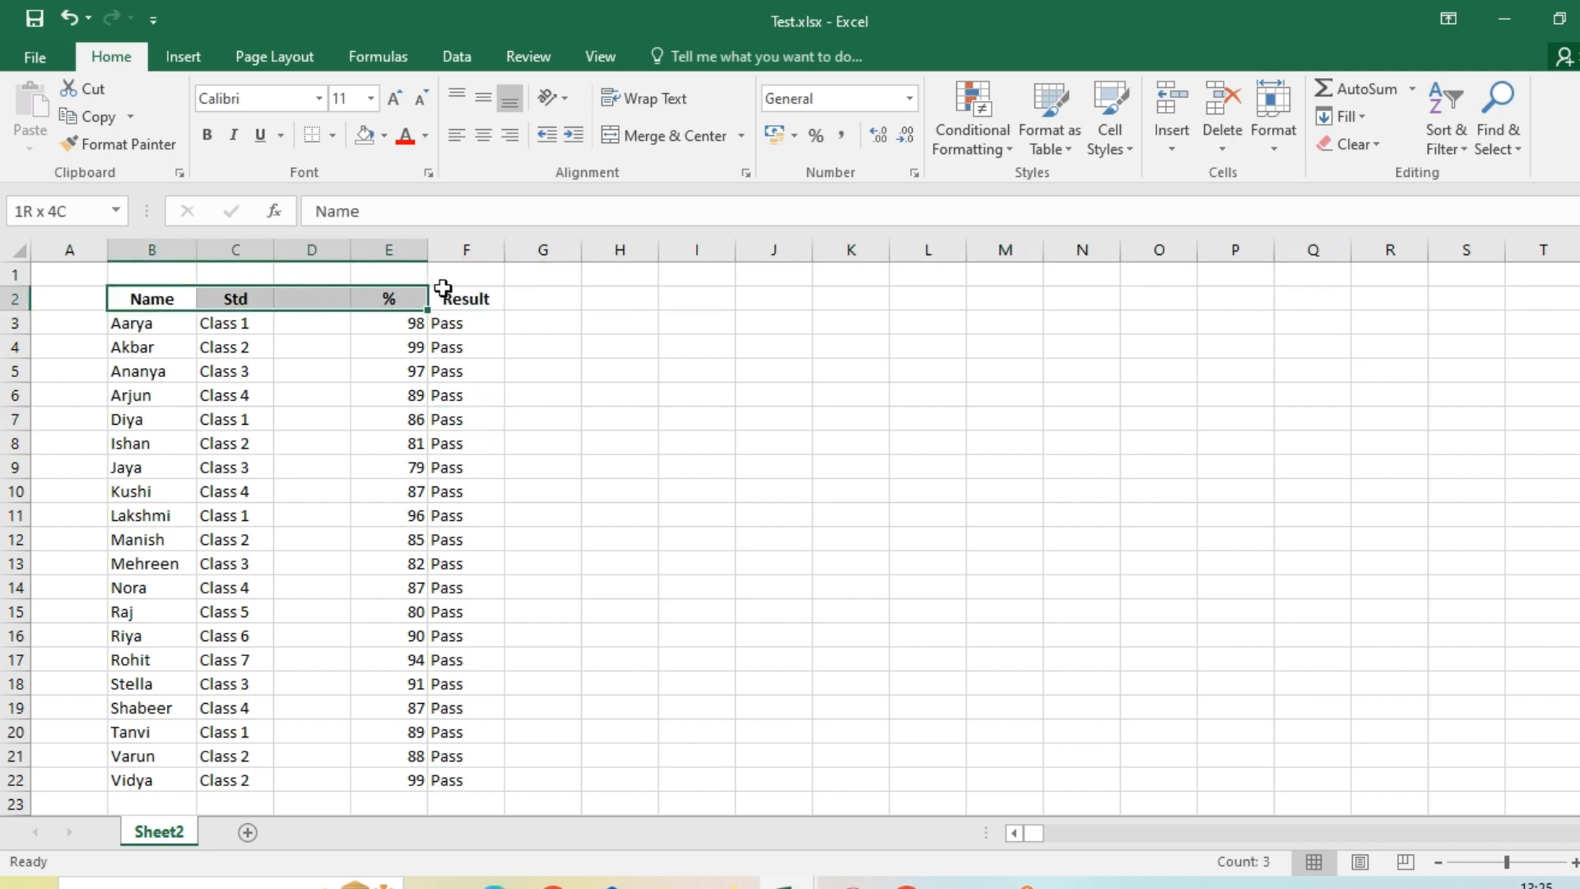
left_click(386, 135)
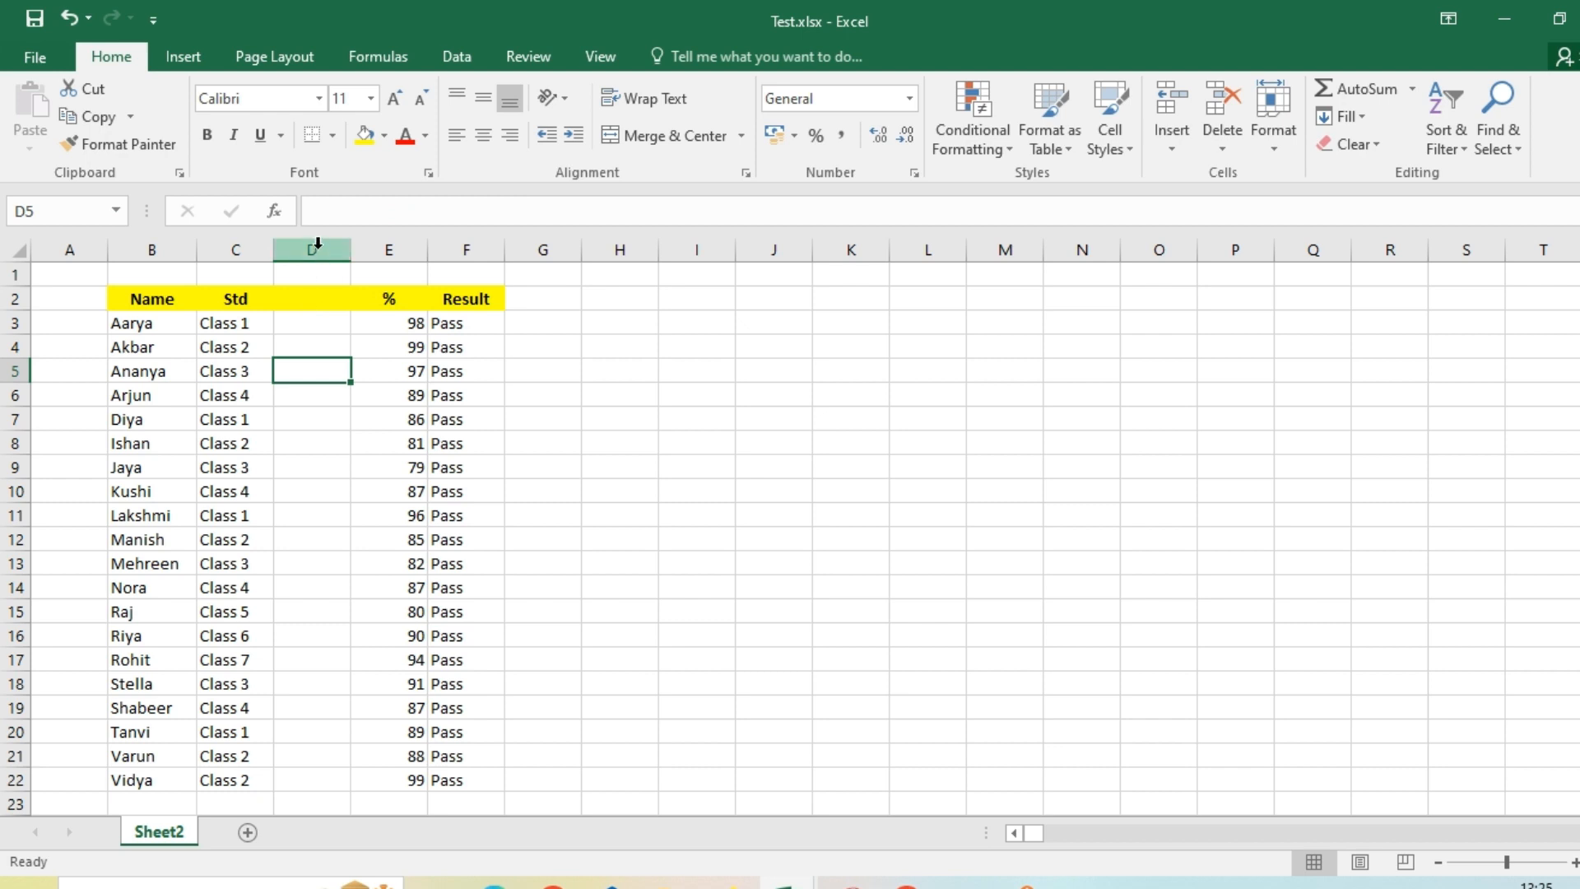
left_click(311, 249)
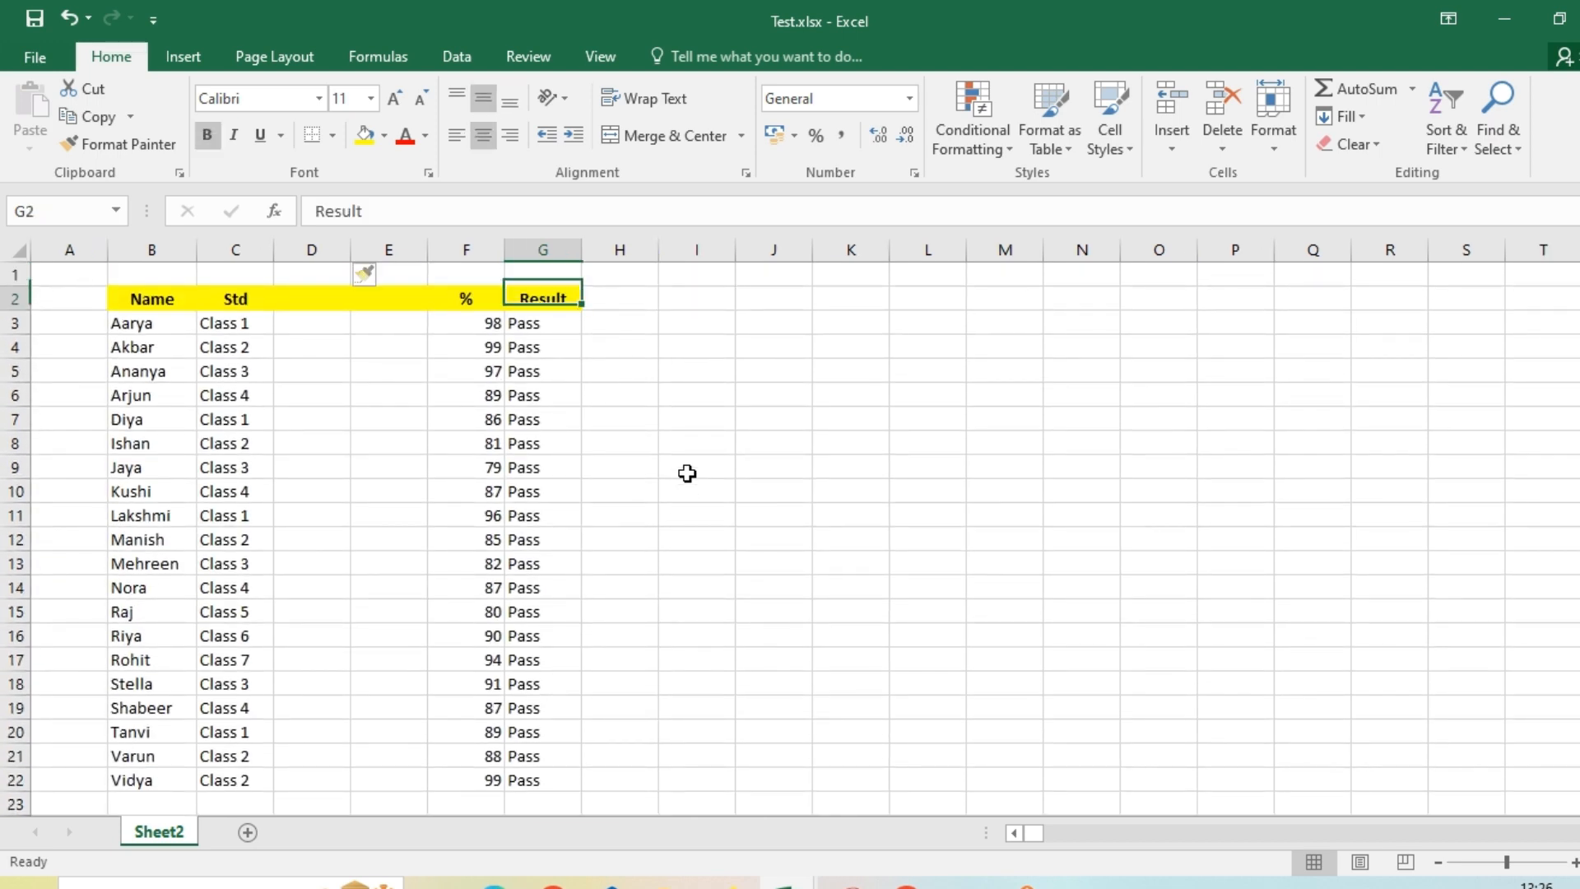
left_click(151, 298)
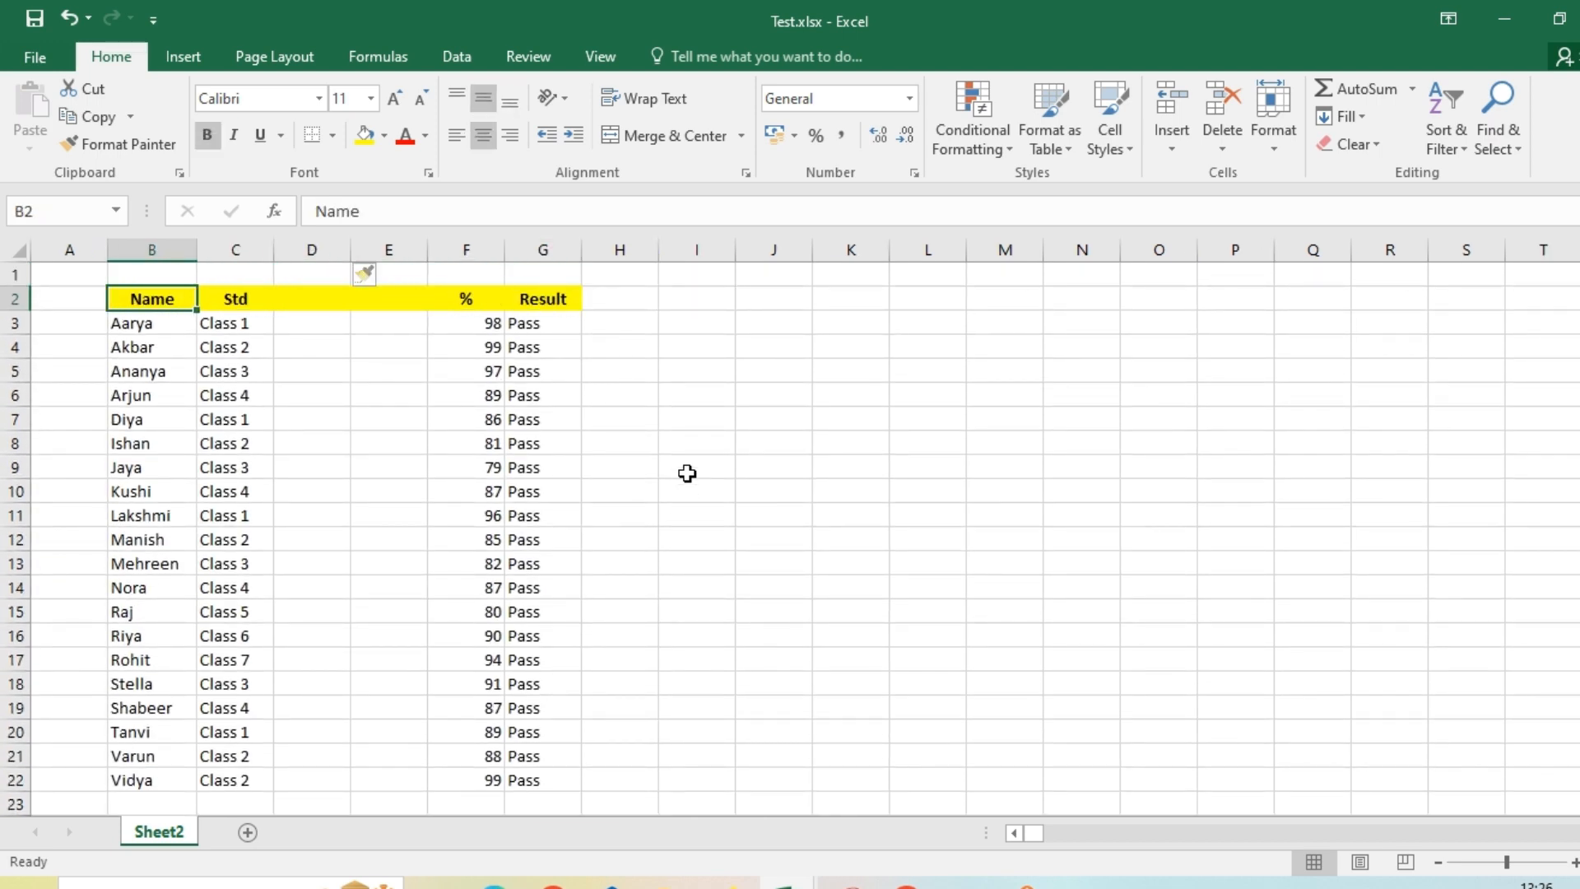